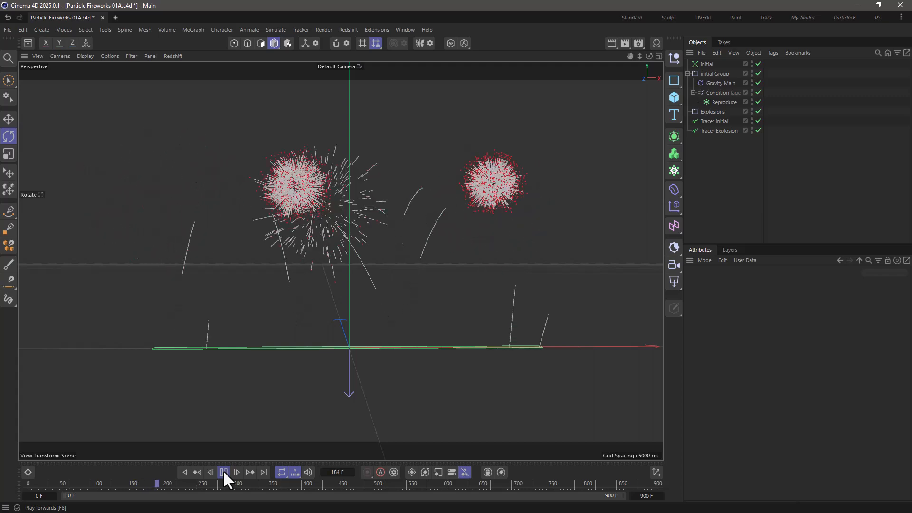
Stop playback of the finished fireworks example before starting the new scene
click(223, 472)
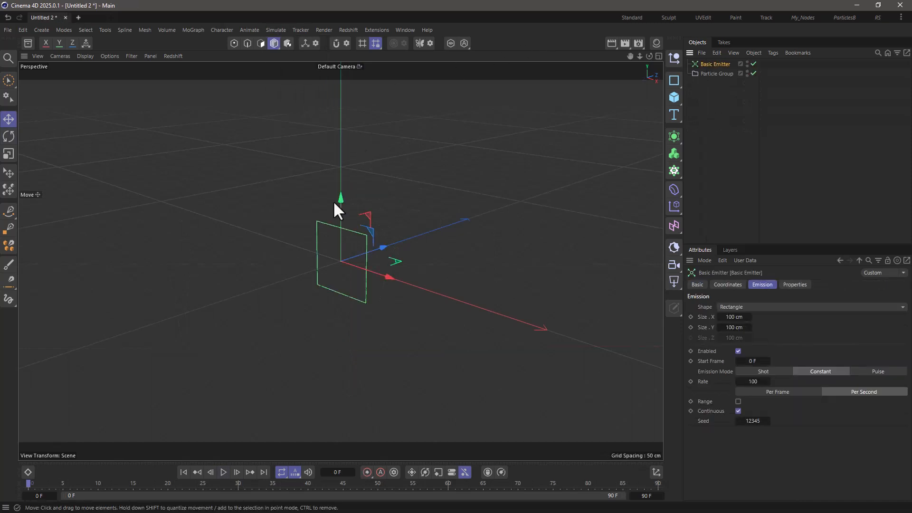
Rotate the emitter 90° to fire upward, with emission size 400 × 5 cm and rate 3
click(8, 137)
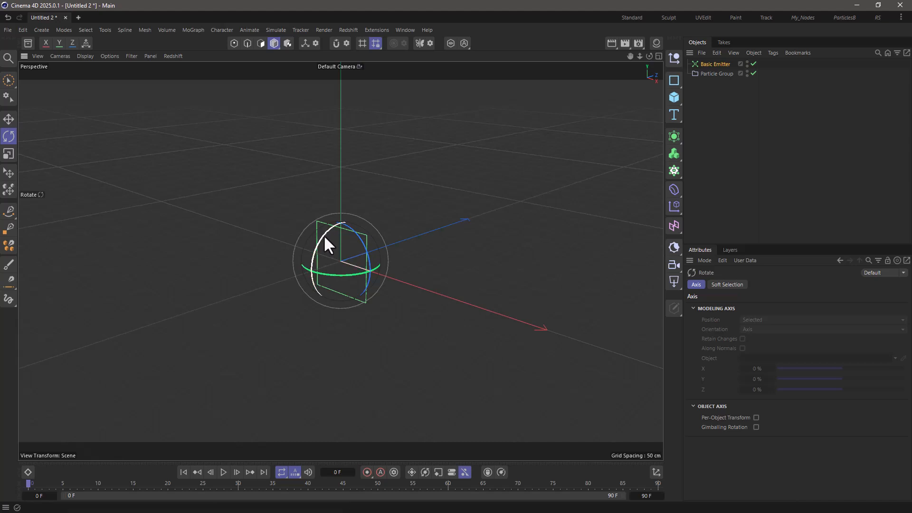
drag(326, 244, 363, 264)
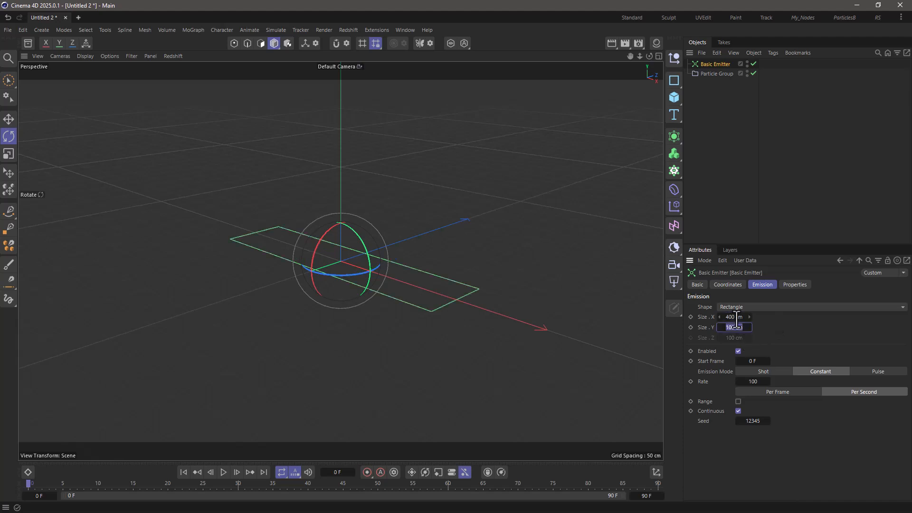
text(5)
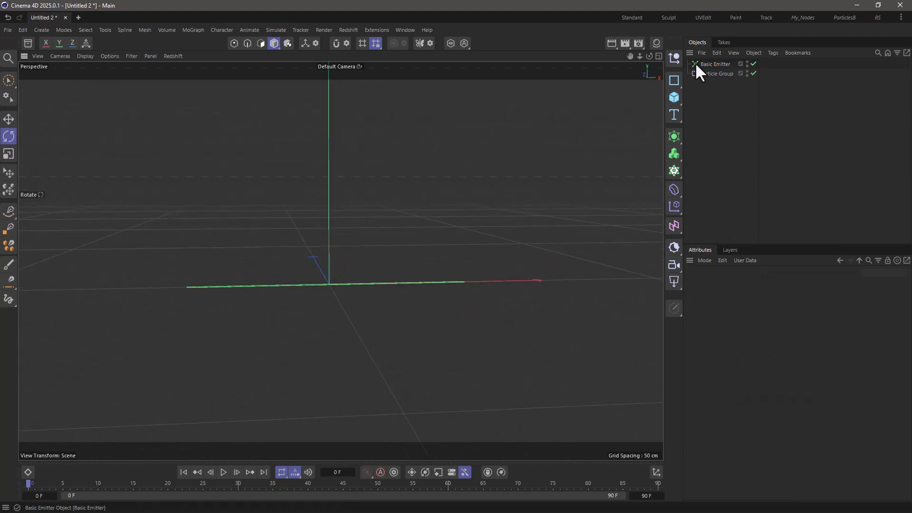
click(714, 64)
text(3)
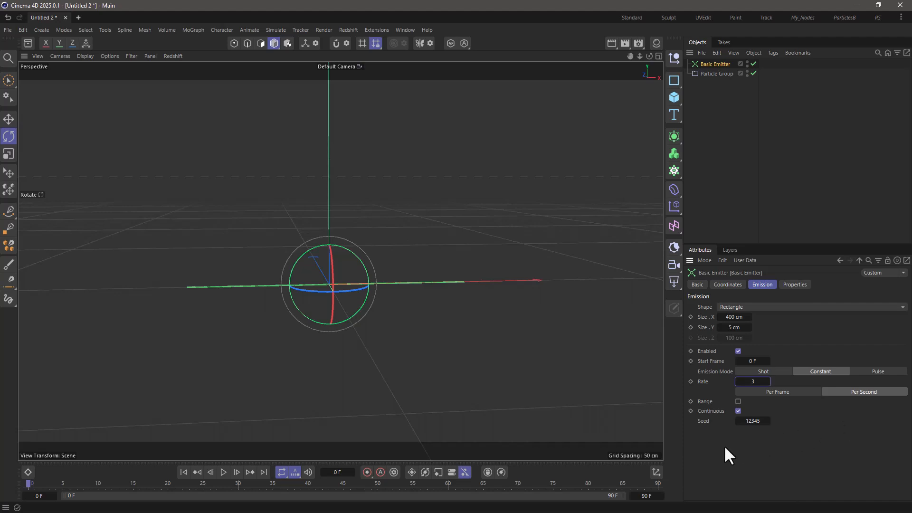
Extend the timeline's maximum frame from 90 F to 900 F
click(223, 471)
text(0)
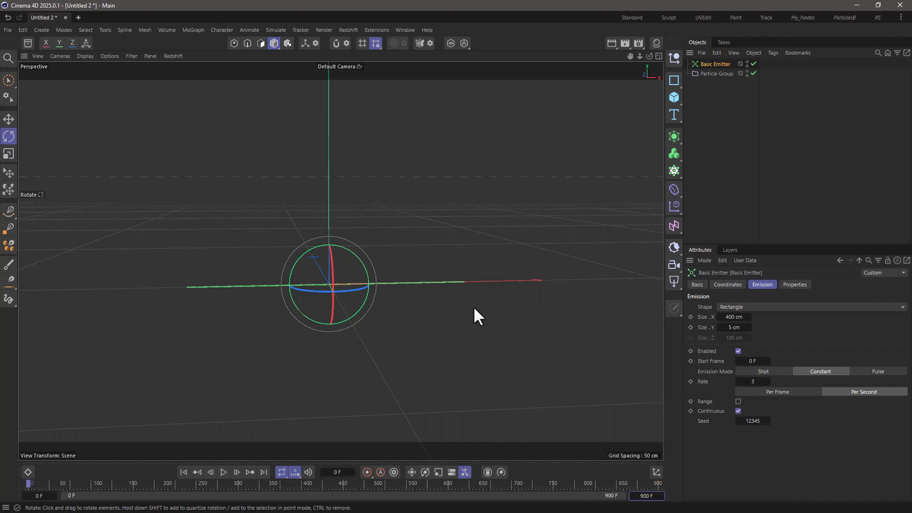
Add a Gravity force with 30 cm acceleration
click(275, 29)
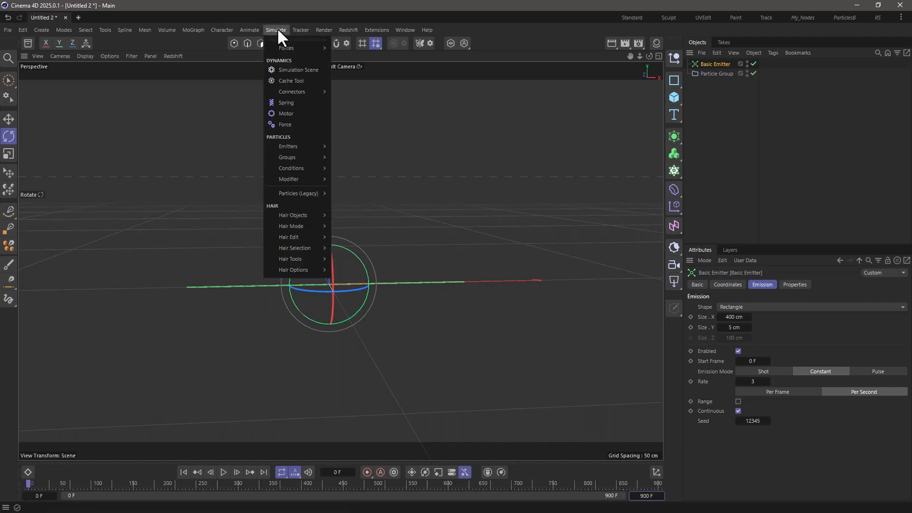
mouse_move(285, 48)
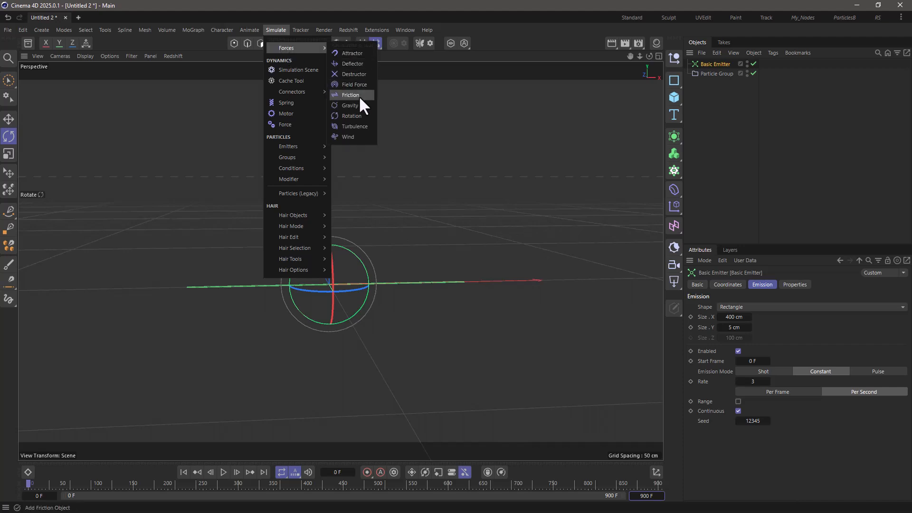
click(350, 106)
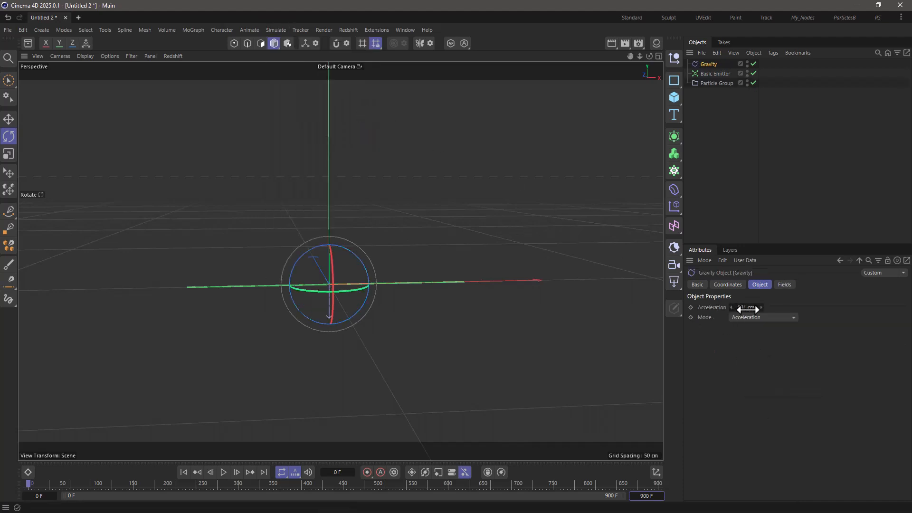
click(746, 307)
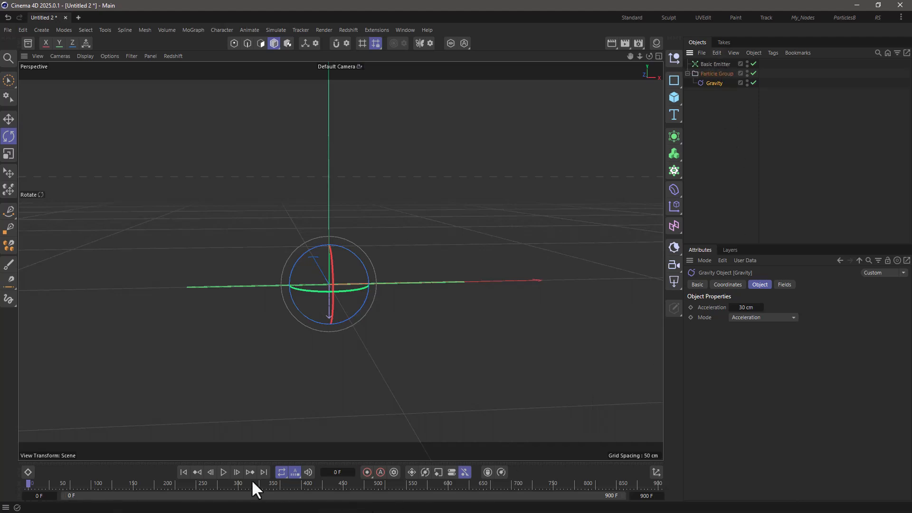
Play the simulation to test gravity, then pause and return to frame 0
click(224, 472)
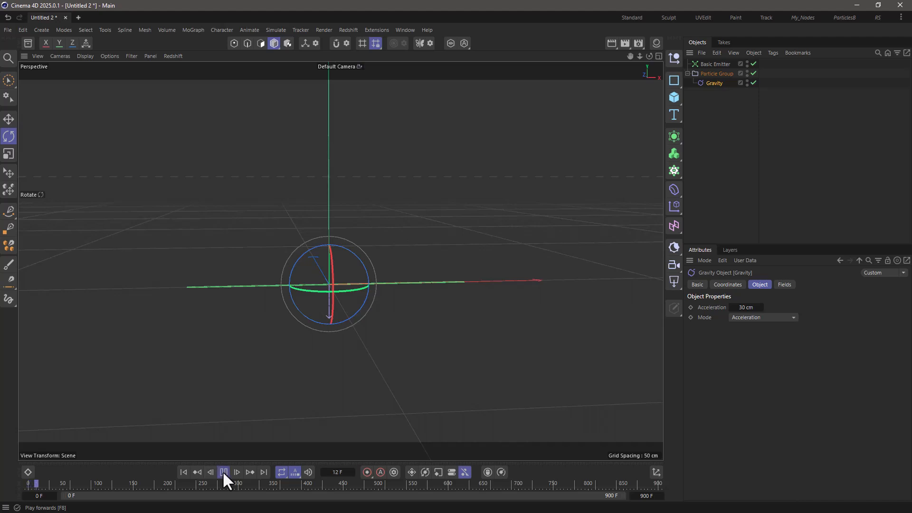
click(224, 471)
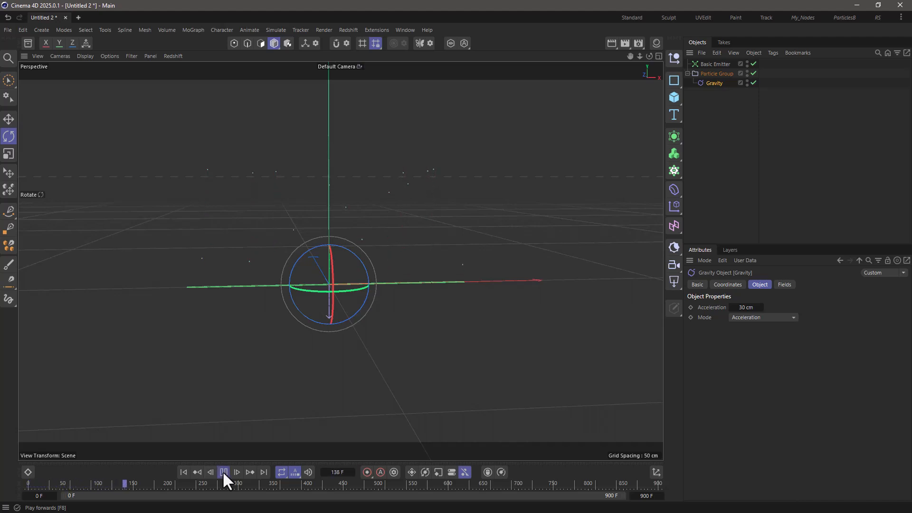
click(223, 471)
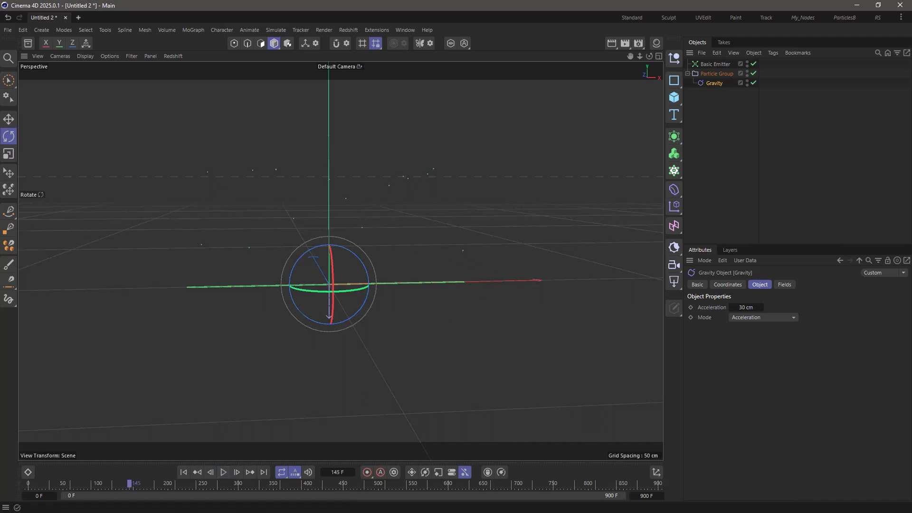
click(183, 471)
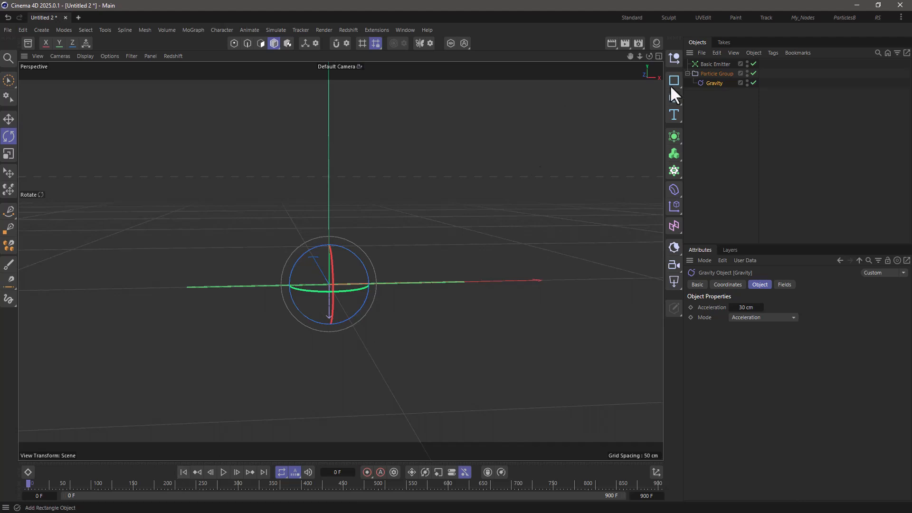
Set the Basic Emitter's velocity direction spread to 45° and replay to preview
click(715, 64)
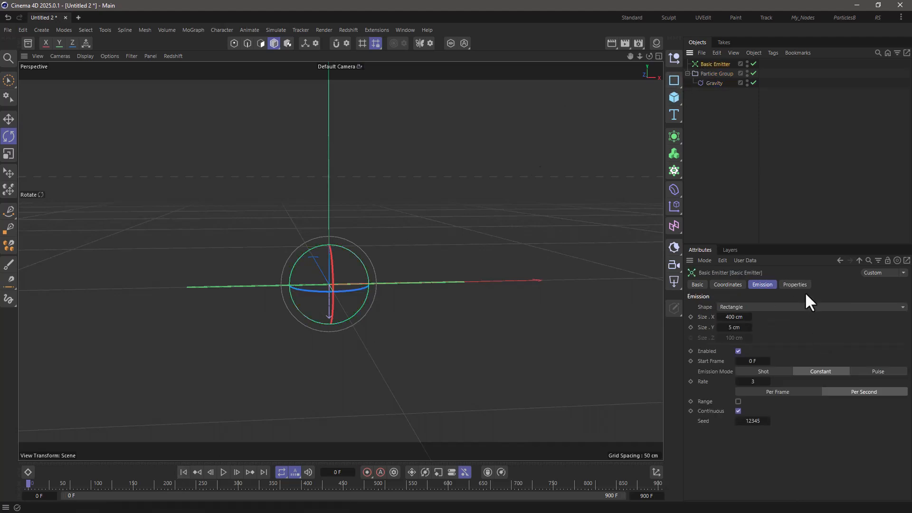
click(795, 285)
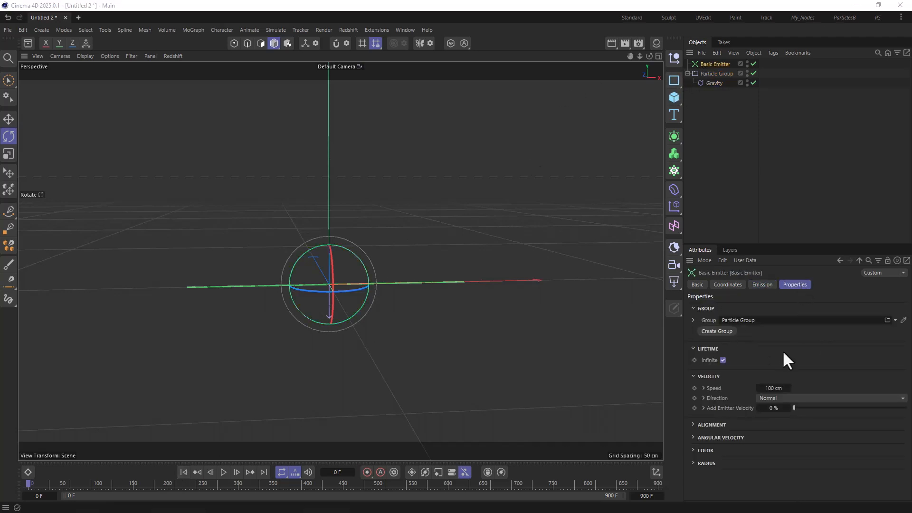
click(703, 398)
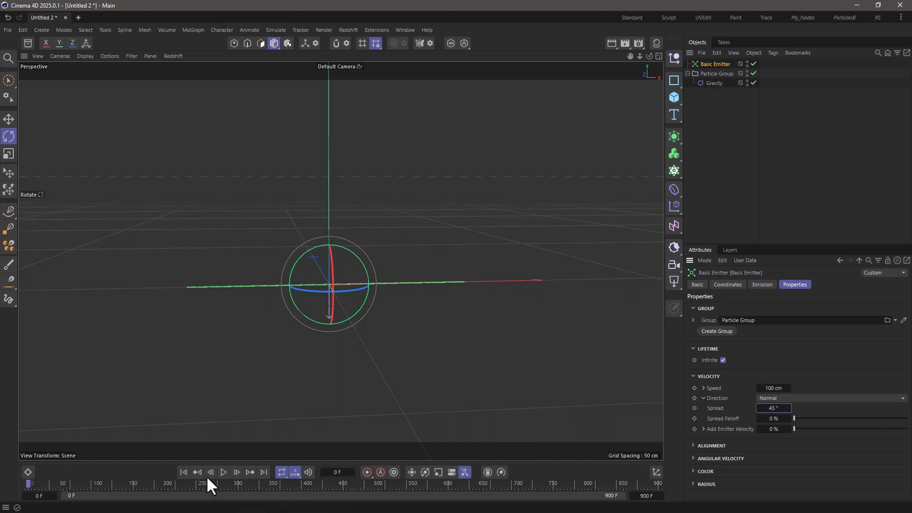
click(223, 472)
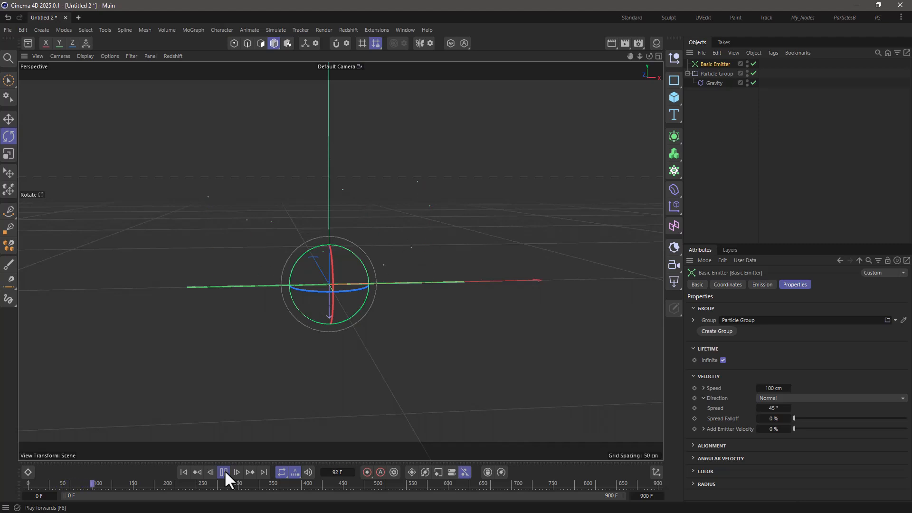
click(223, 472)
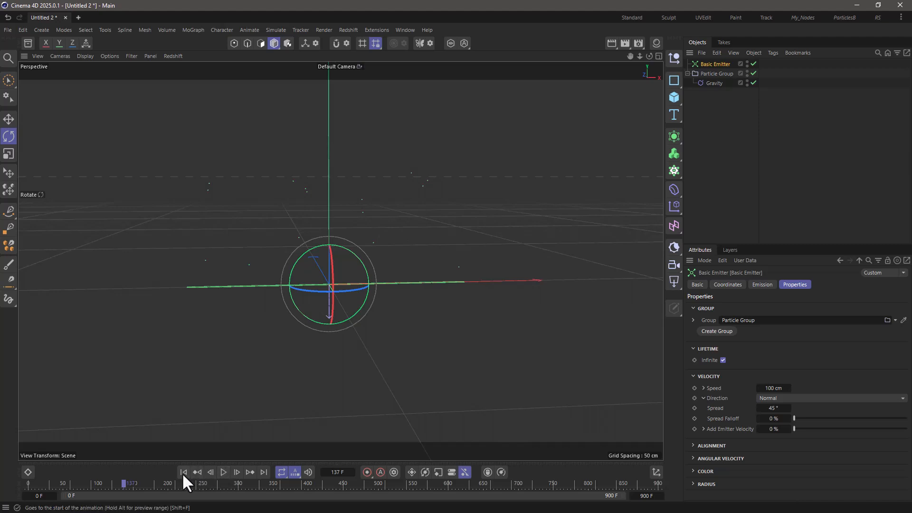
mouse_move(355, 218)
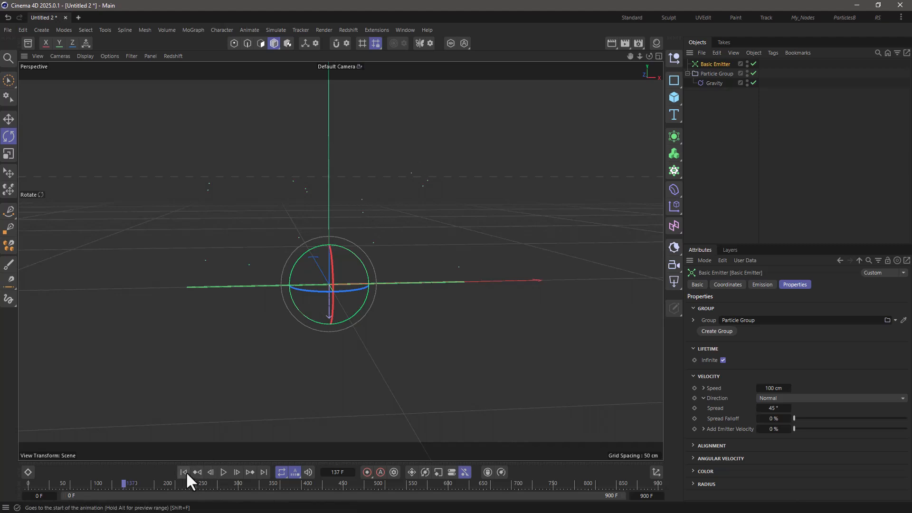
click(224, 471)
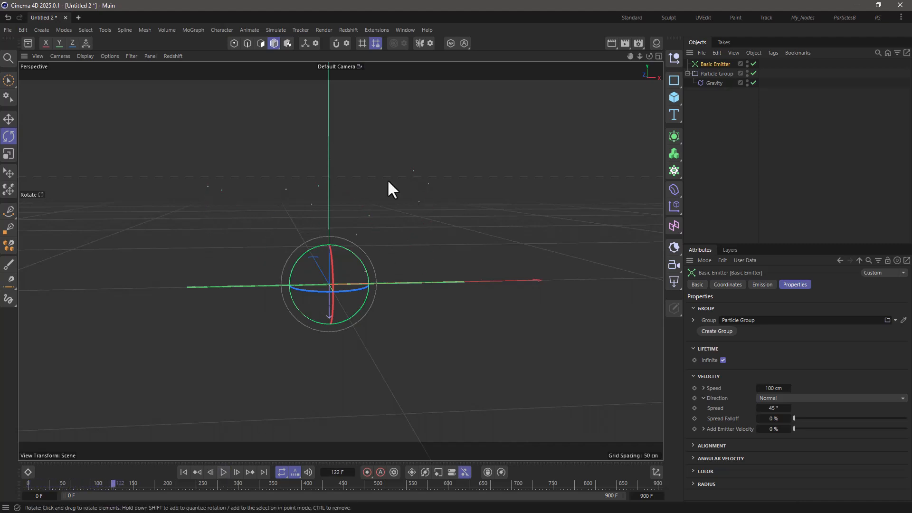
mouse_move(420, 180)
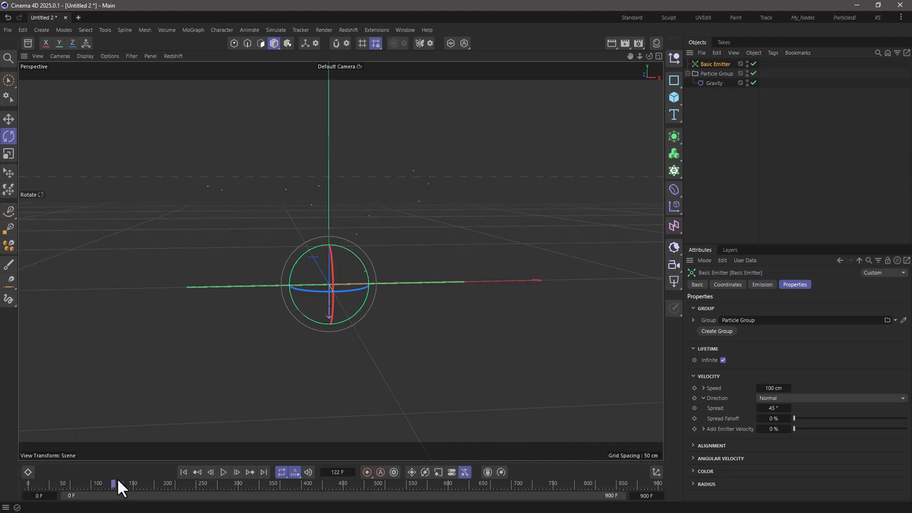
Add a Condition testing Age inside range 100–150 F with 30% chance
click(276, 29)
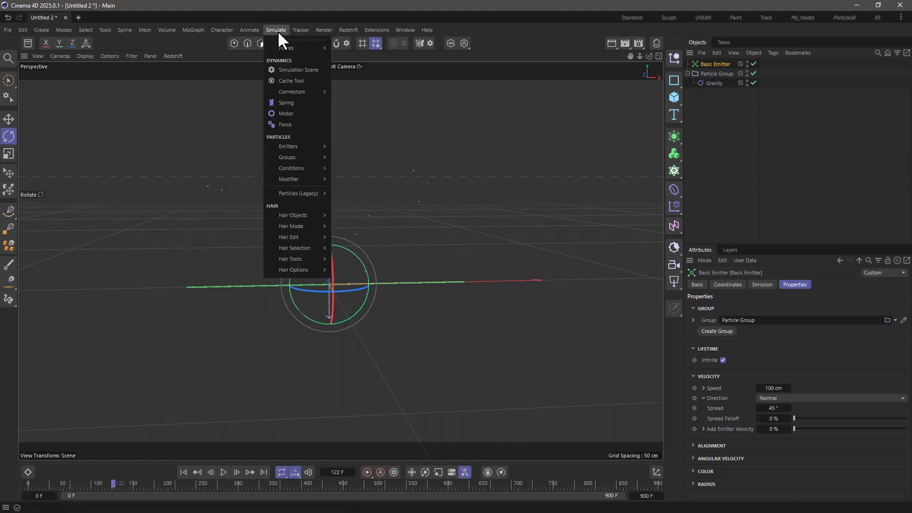
mouse_move(291, 168)
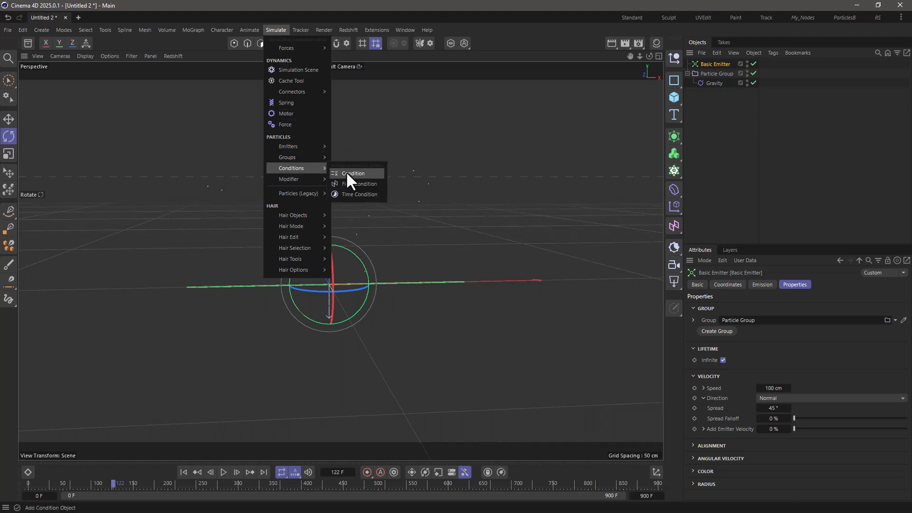
click(353, 173)
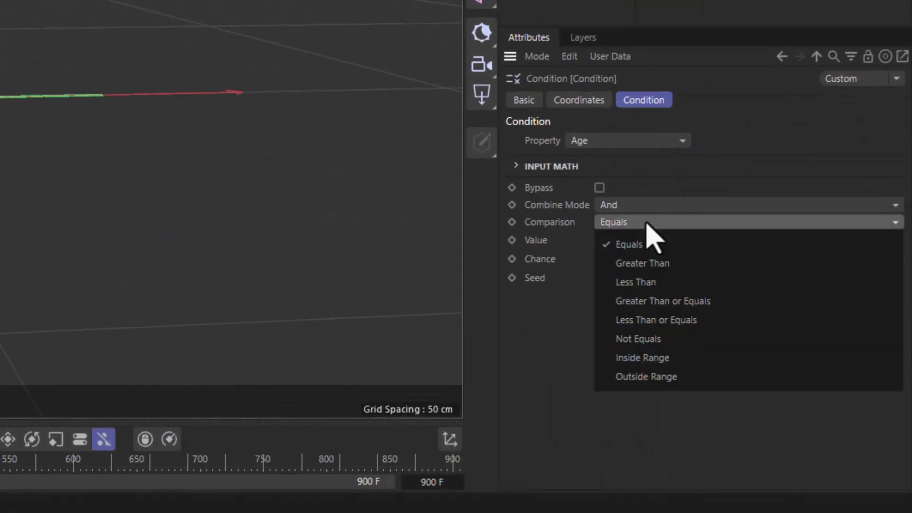
click(642, 357)
text(30)
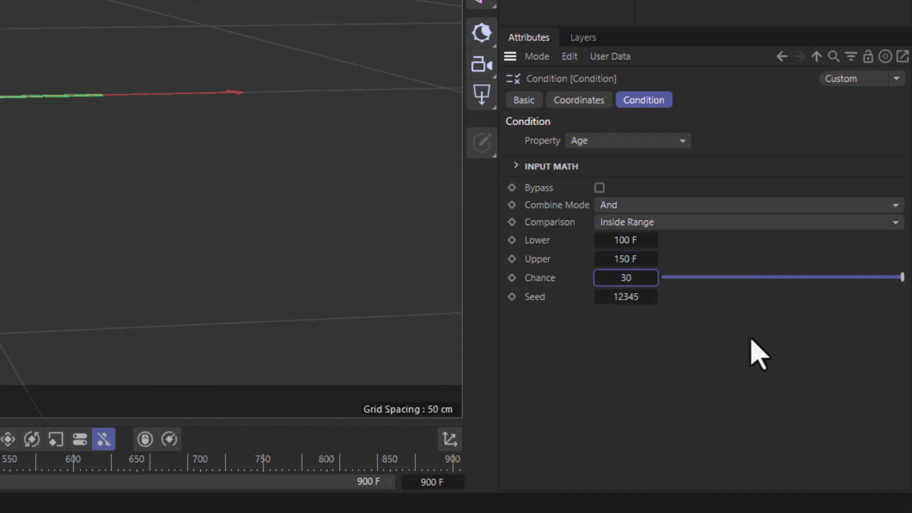
drag(901, 278, 733, 277)
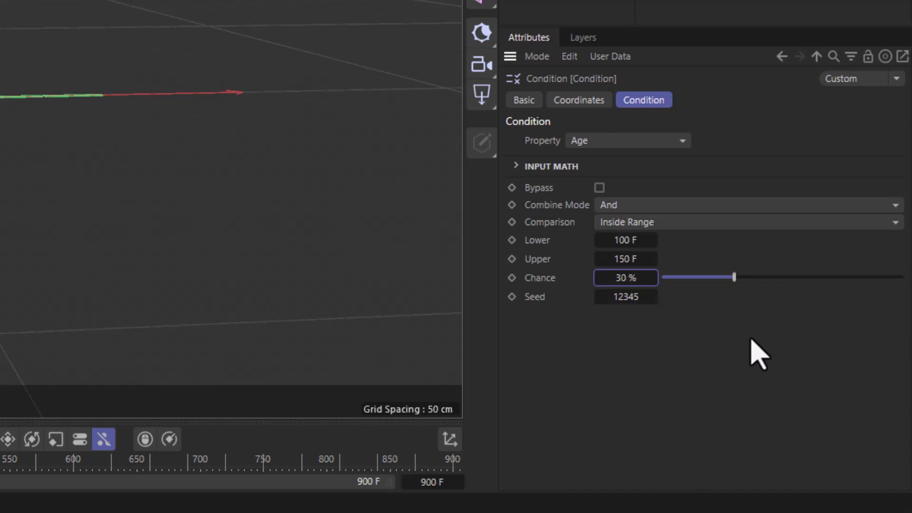
mouse_move(753, 358)
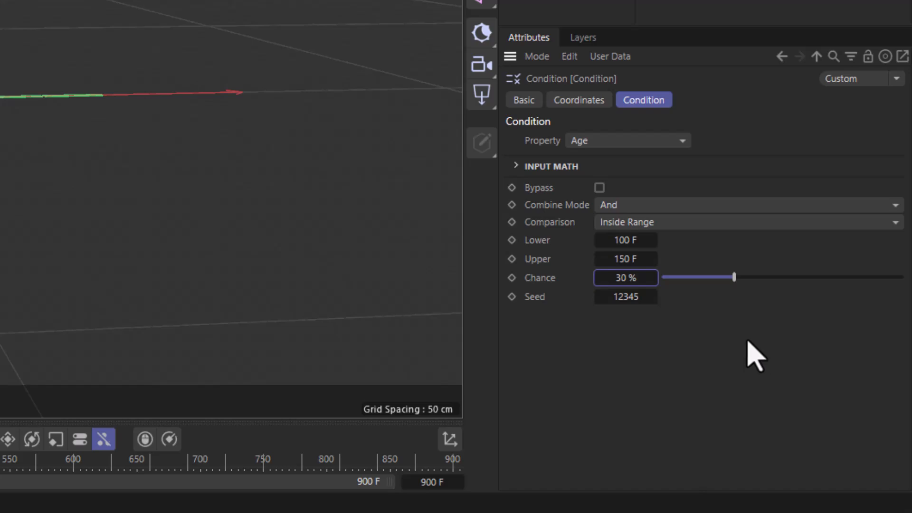
Add a Reproduce emitter and rename the new particle group 'explosion'
click(397, 50)
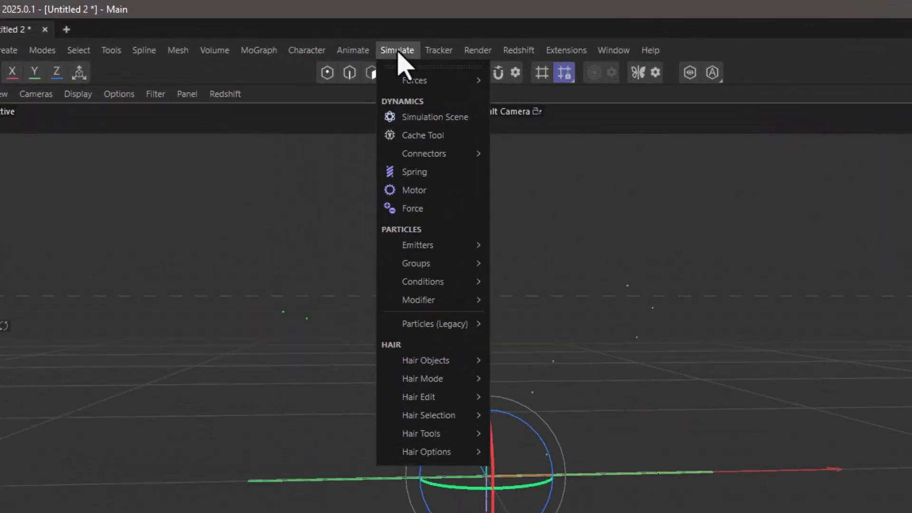
mouse_move(439, 261)
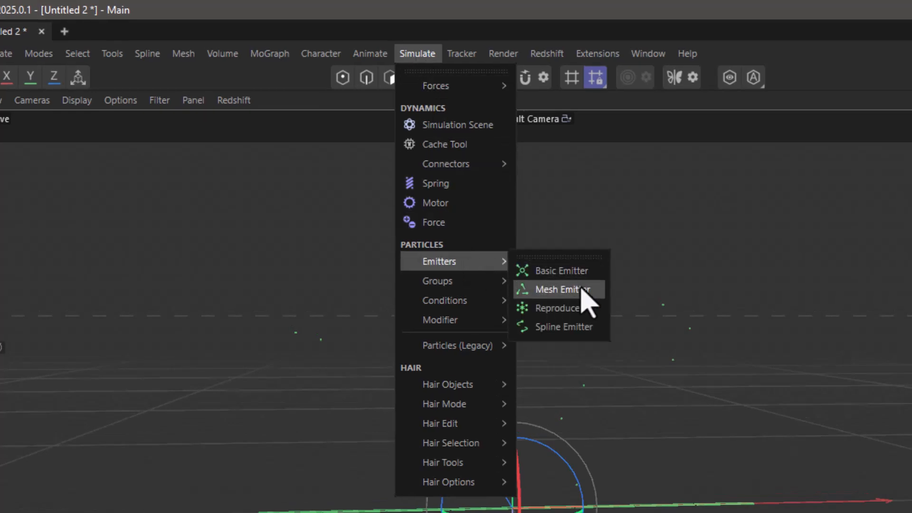
click(556, 289)
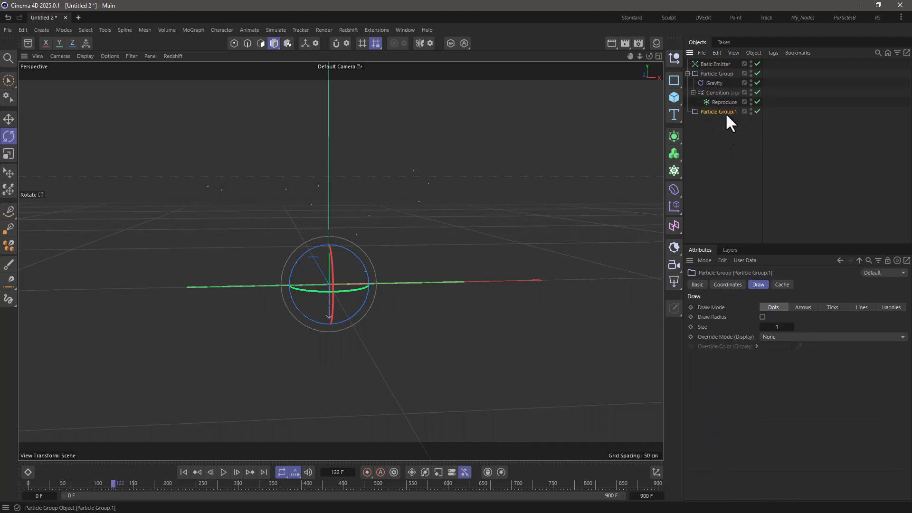
double_click(719, 111)
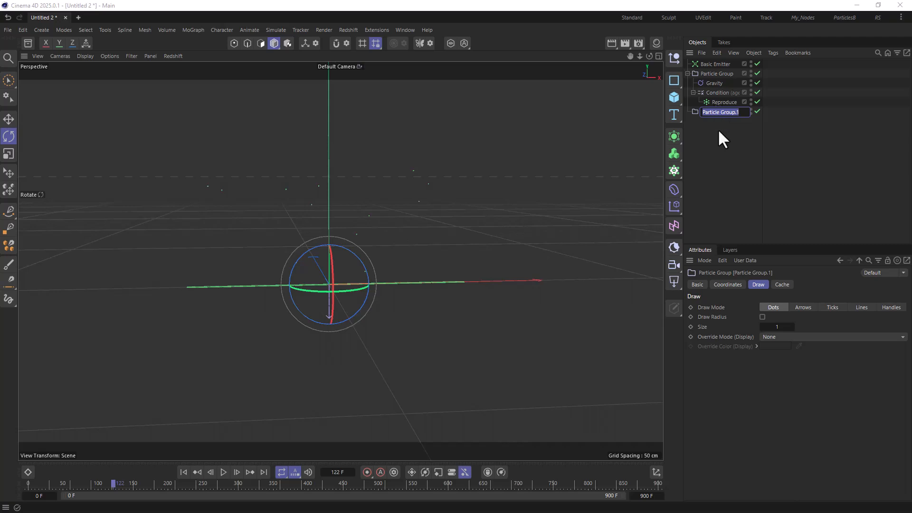
text(explosion)
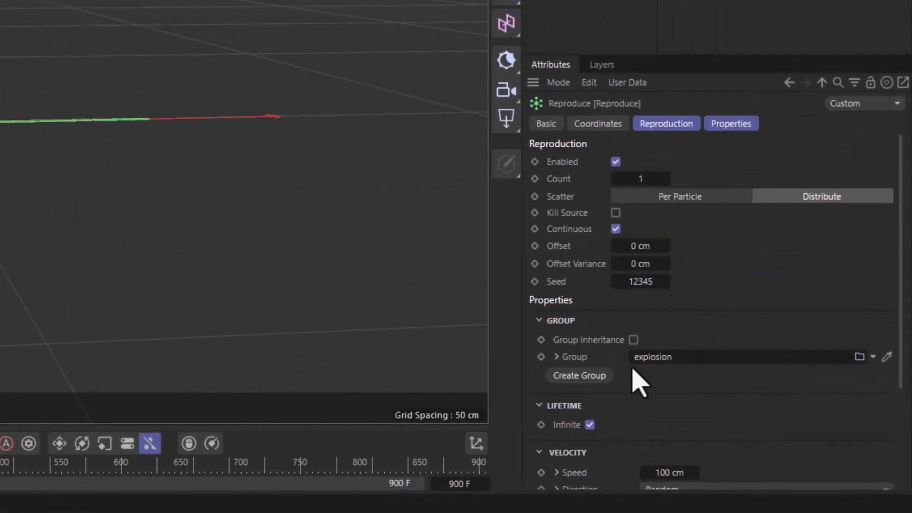
mouse_move(689, 387)
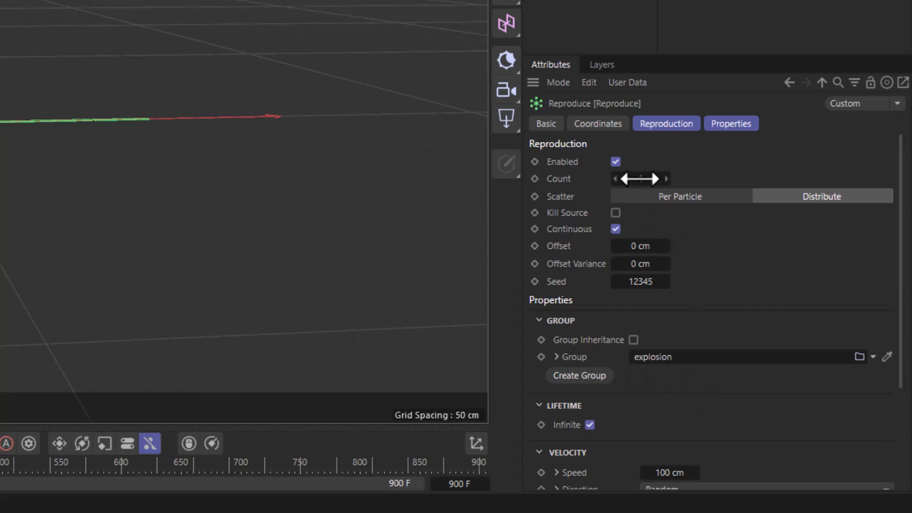
Adjust the Reproduce count and give offspring a 10 F lifetime with variance
click(640, 178)
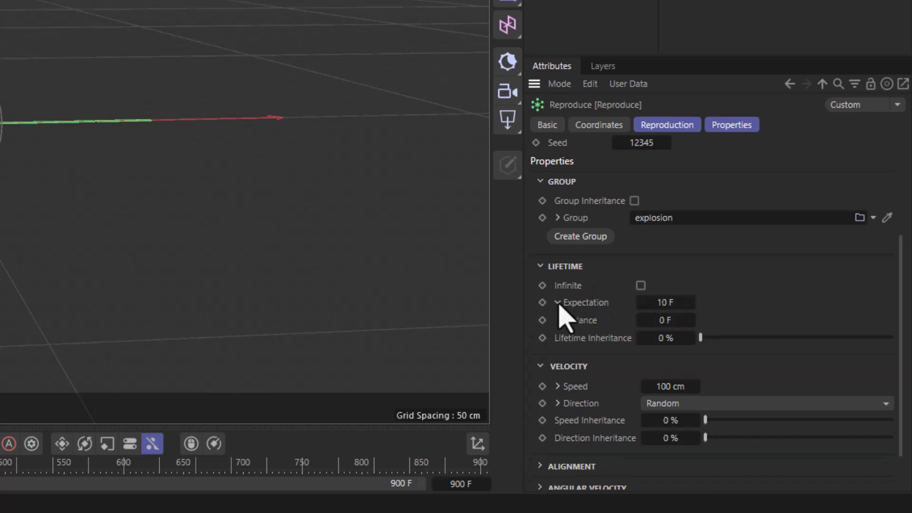
click(665, 319)
text(5)
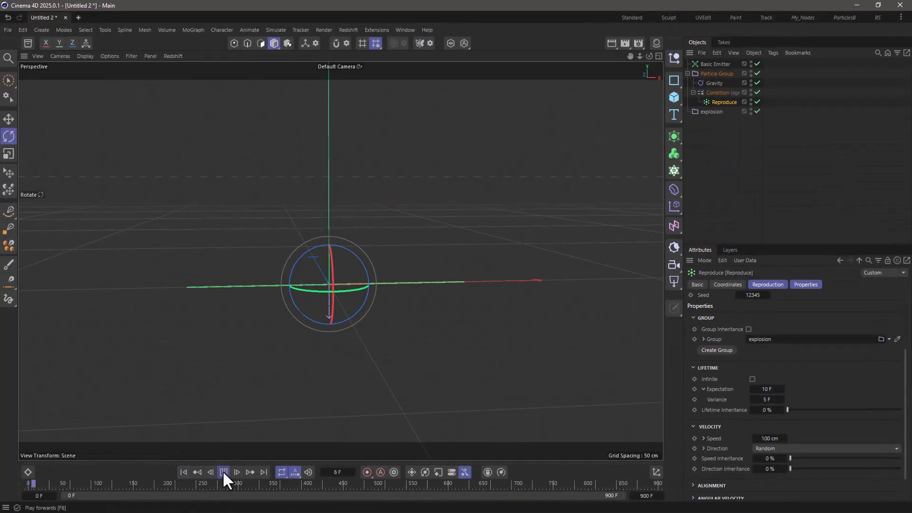
click(223, 471)
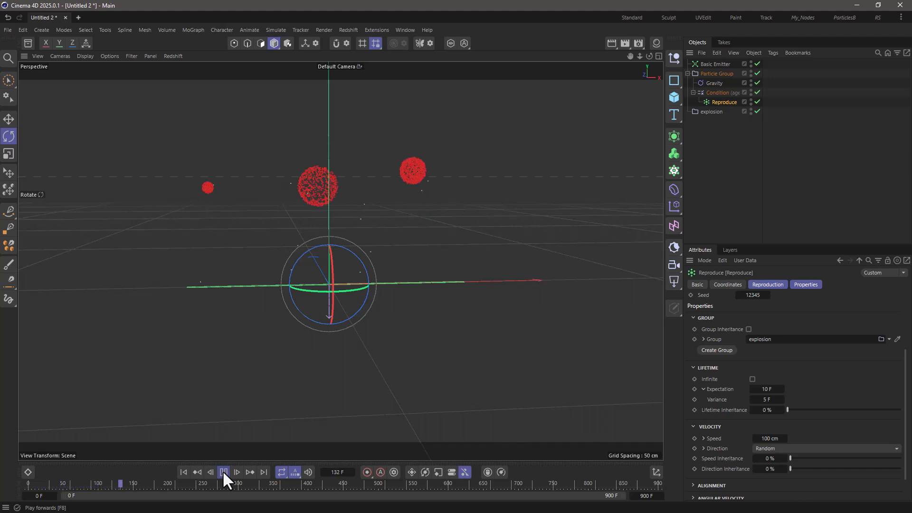
click(224, 472)
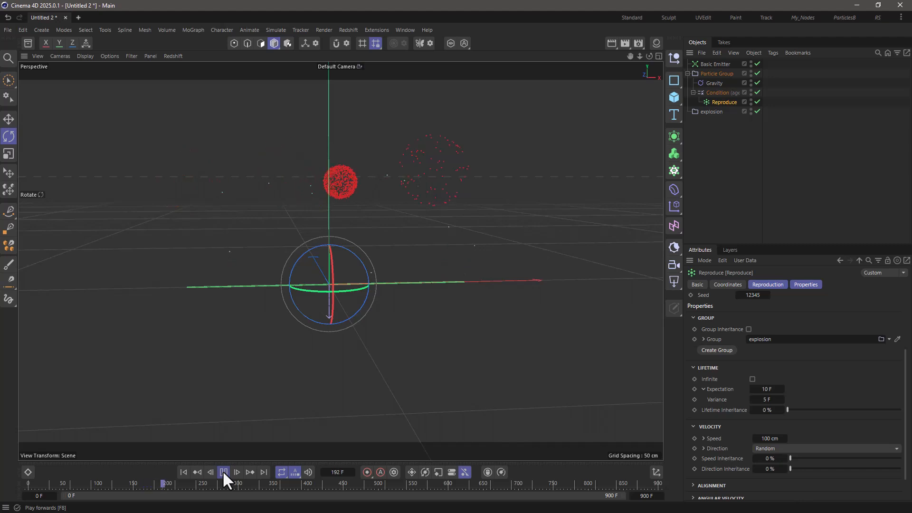
click(225, 472)
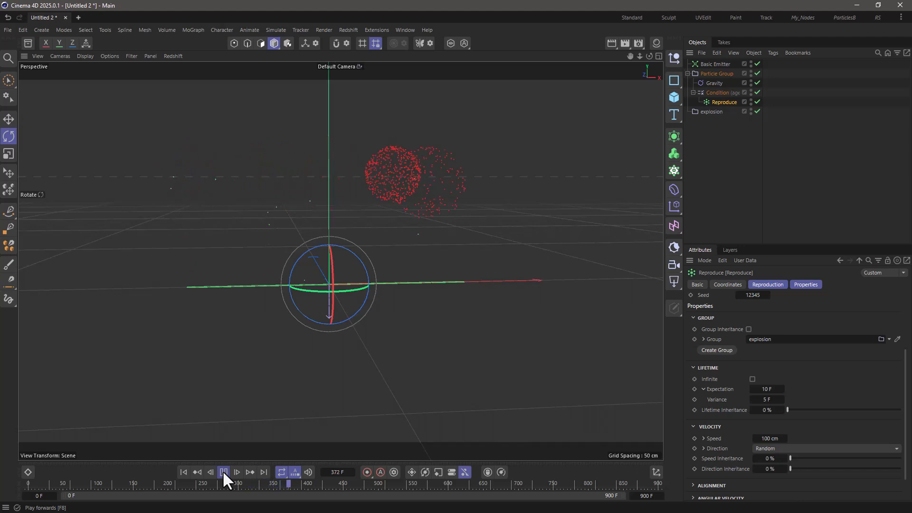
click(224, 471)
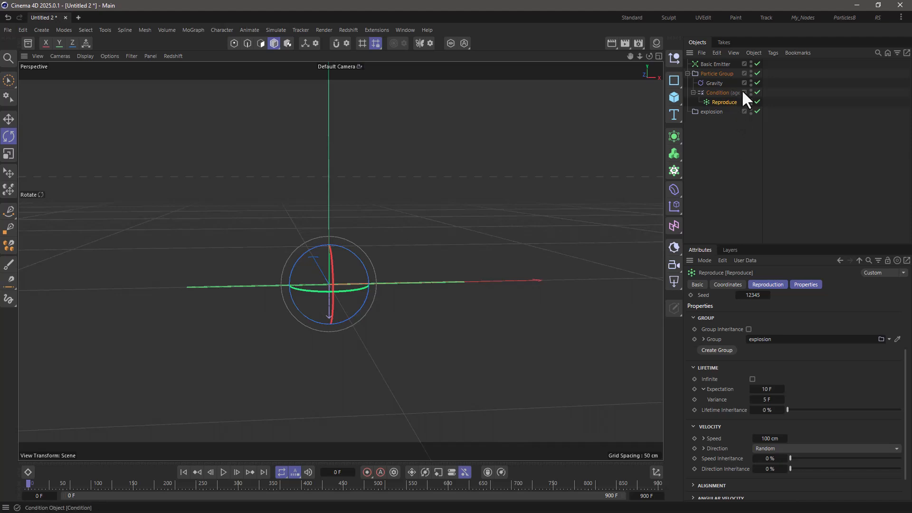
Add a Tracer for the original Particle Group, then select the explosion group
click(716, 73)
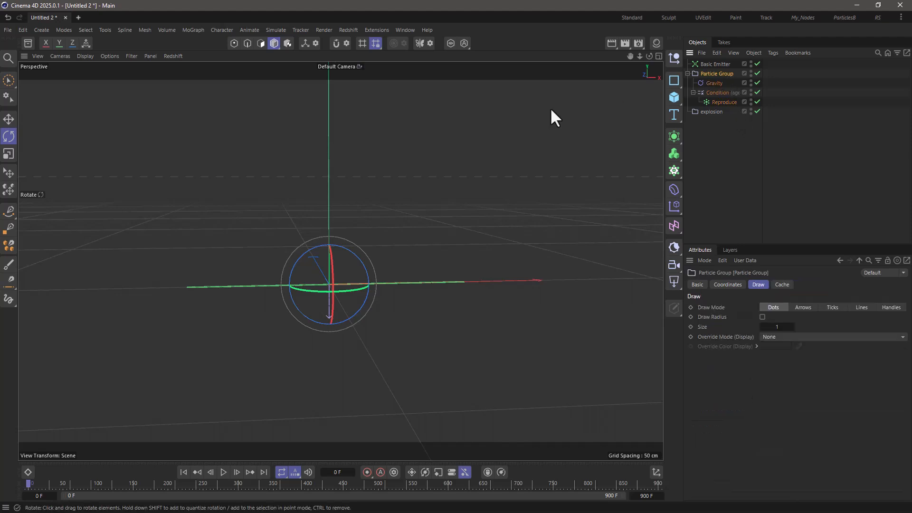
click(192, 29)
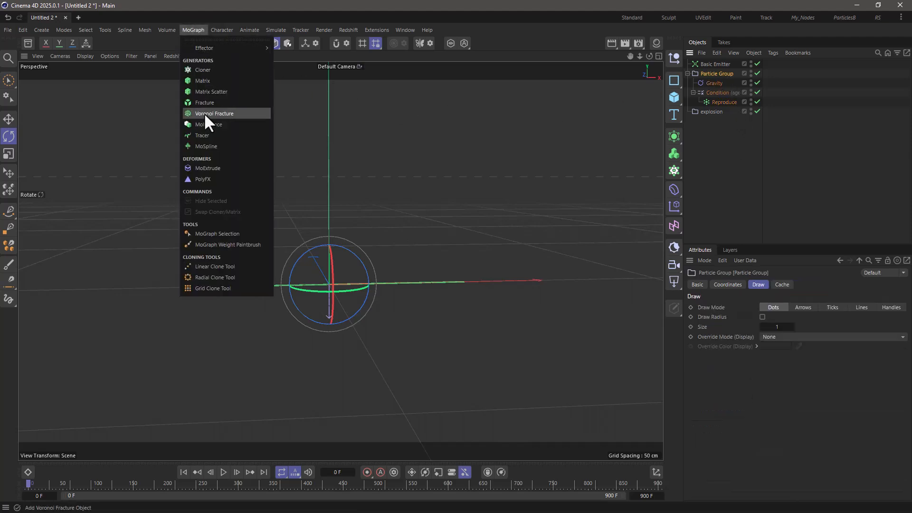
click(202, 135)
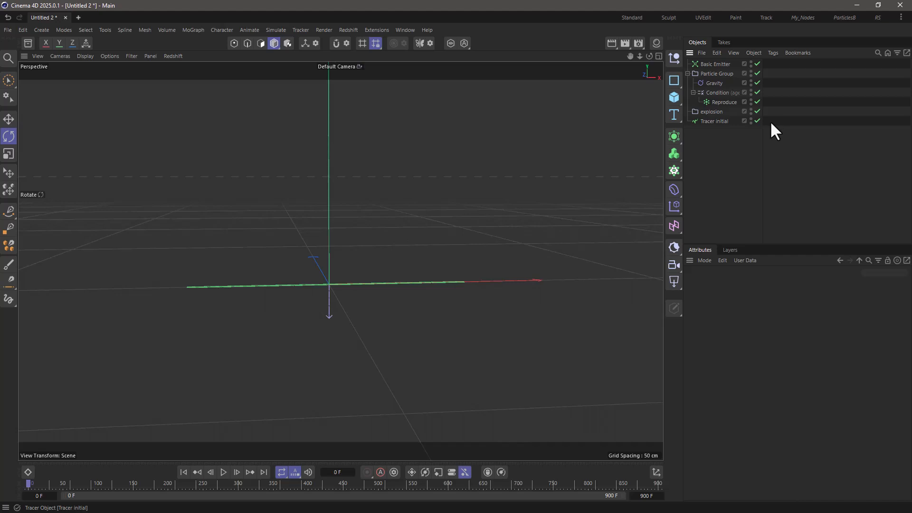
click(710, 111)
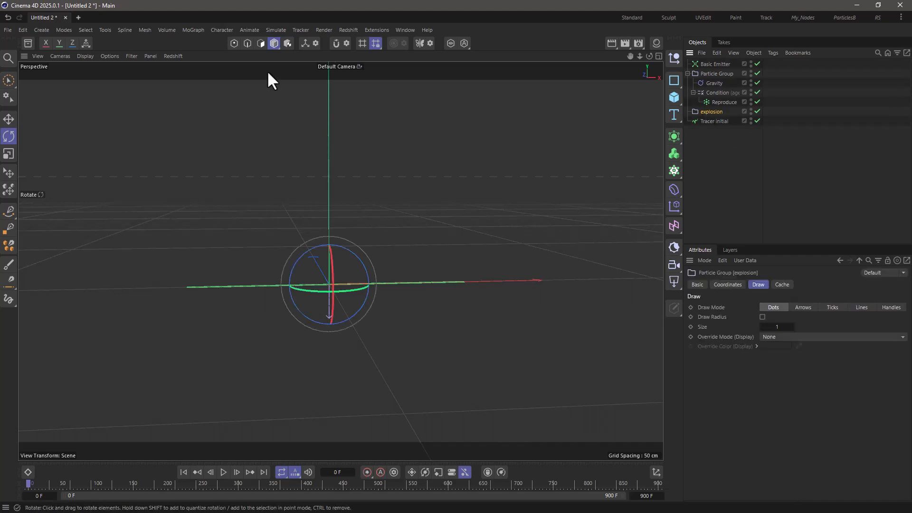
click(192, 30)
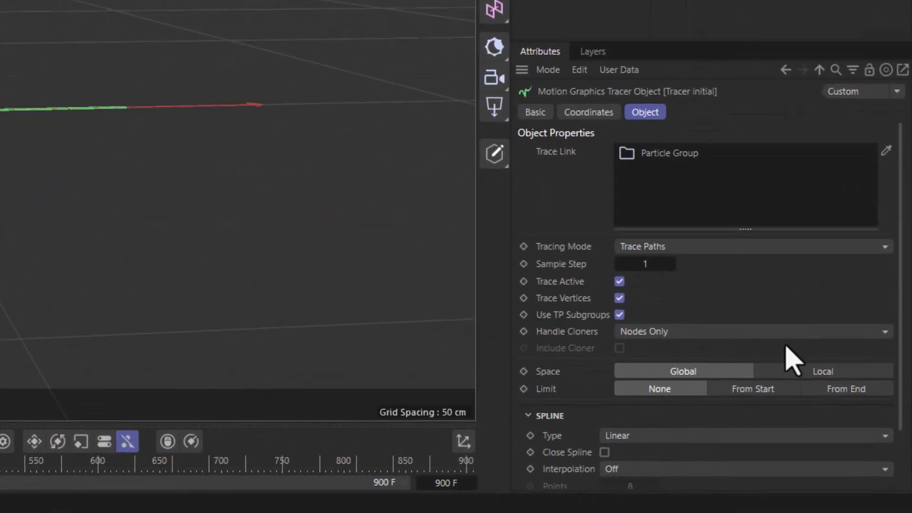
Limit Tracer initial to its newest 30 points and set tracer exp to From End
click(845, 388)
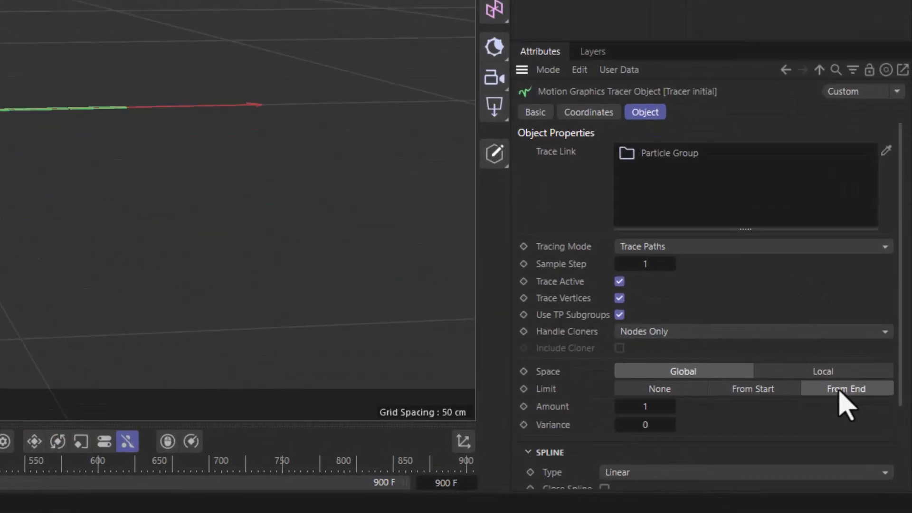
click(644, 406)
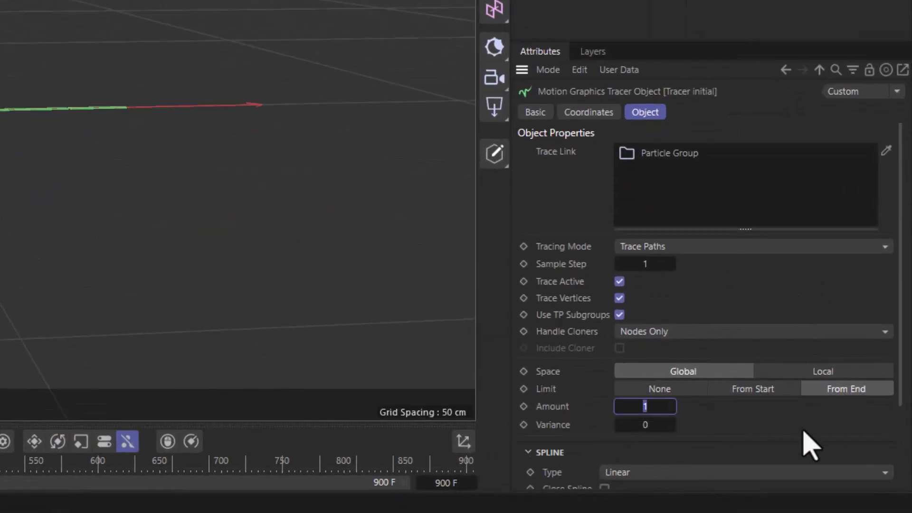
text(30)
click(645, 425)
text(10)
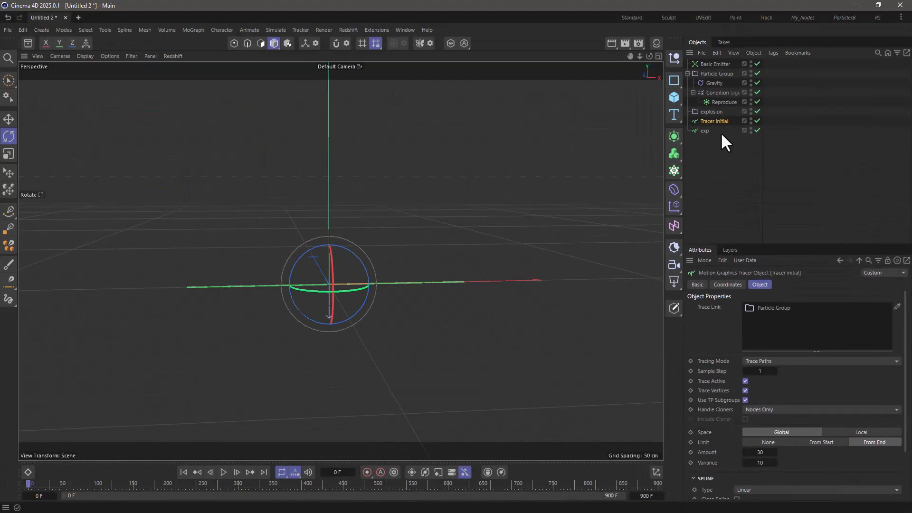
click(704, 130)
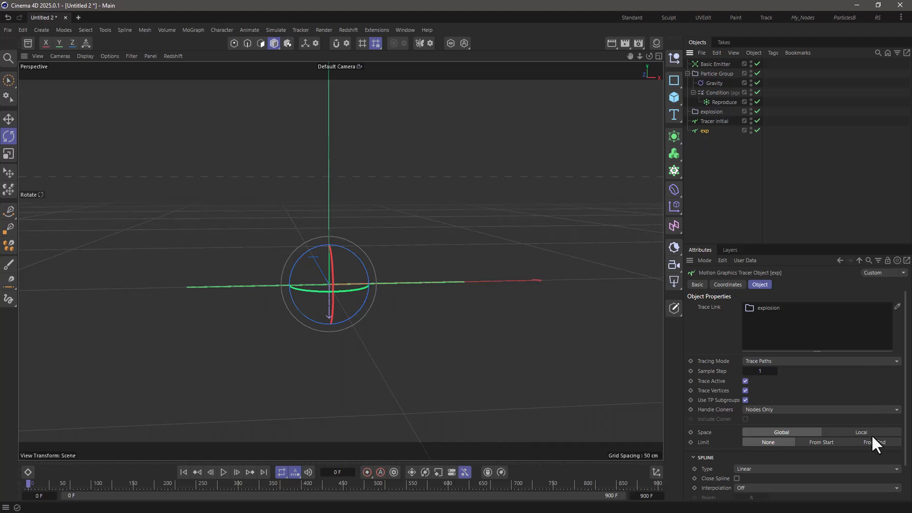
click(873, 442)
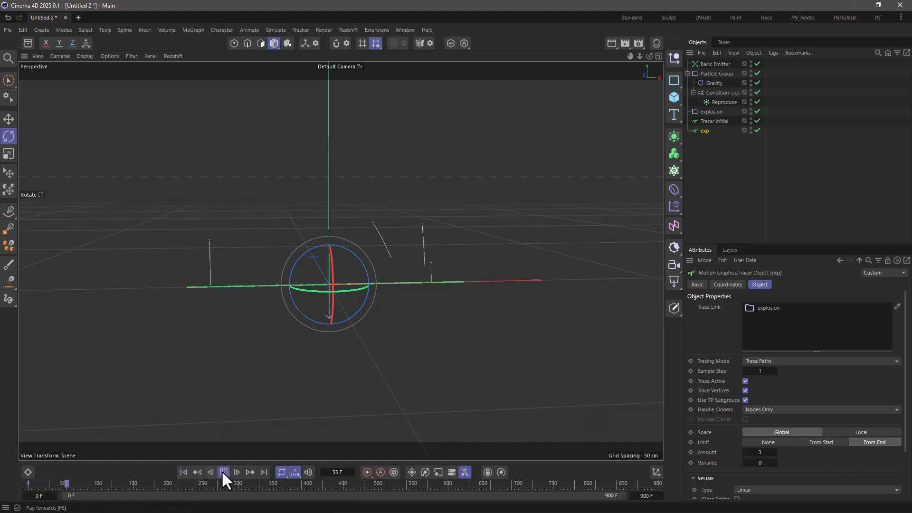
click(224, 472)
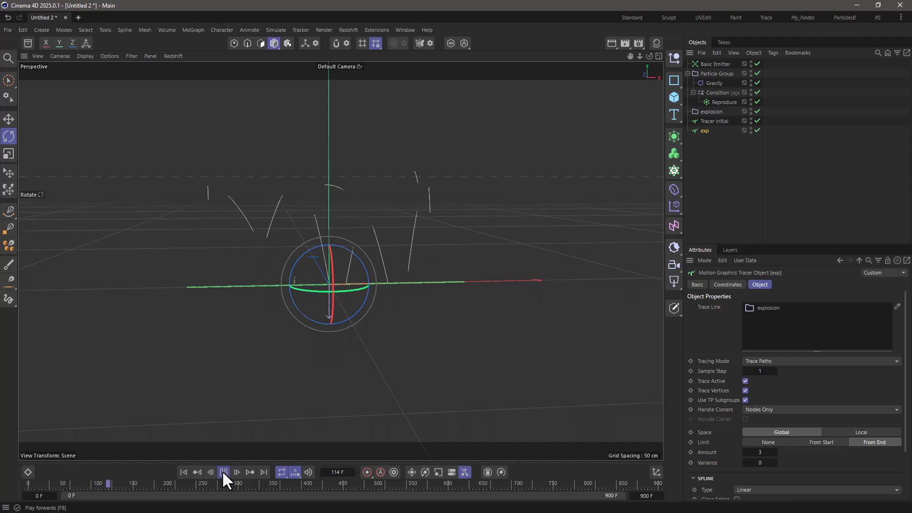
click(224, 472)
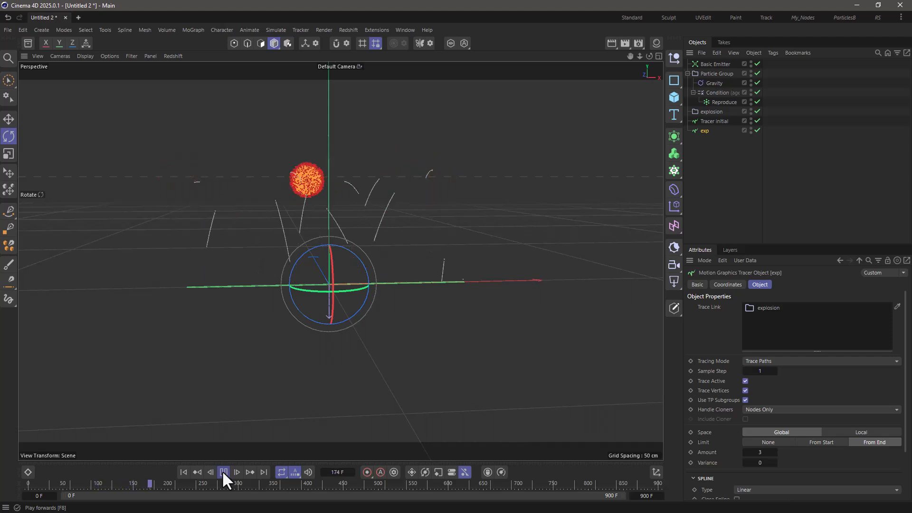
click(223, 472)
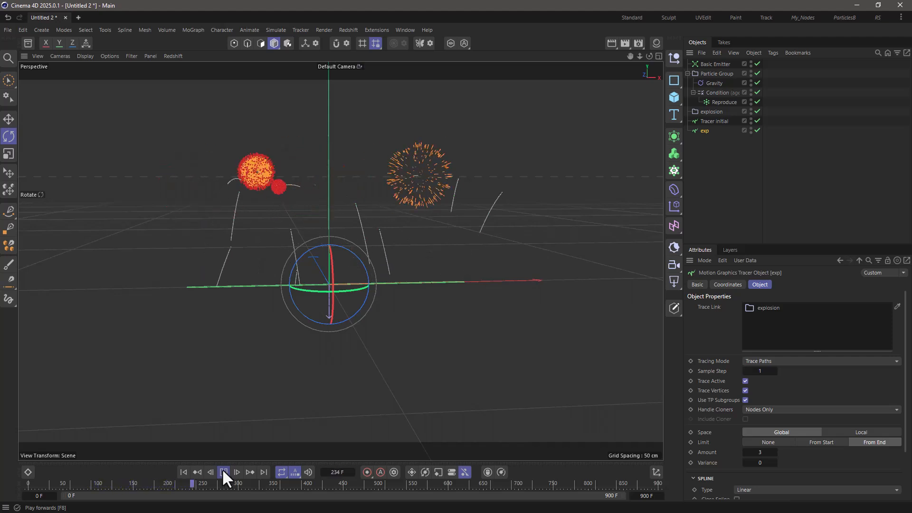
click(223, 472)
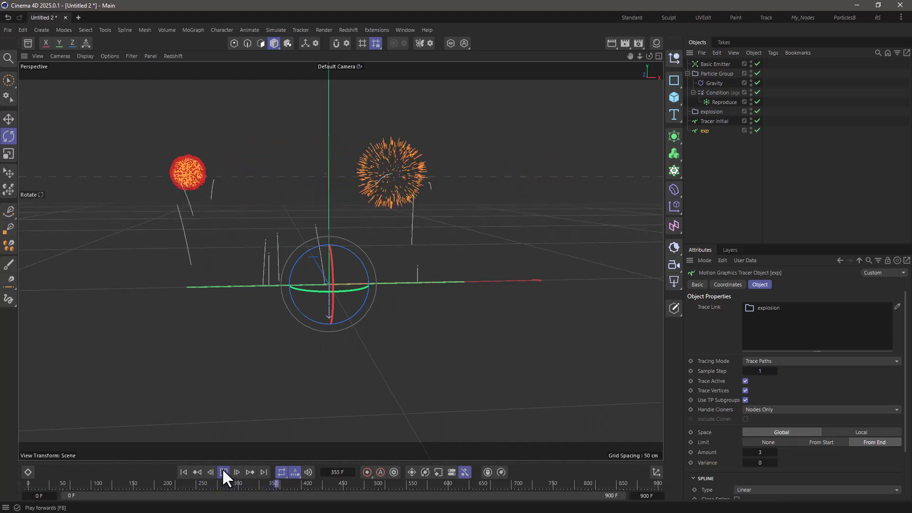
click(224, 471)
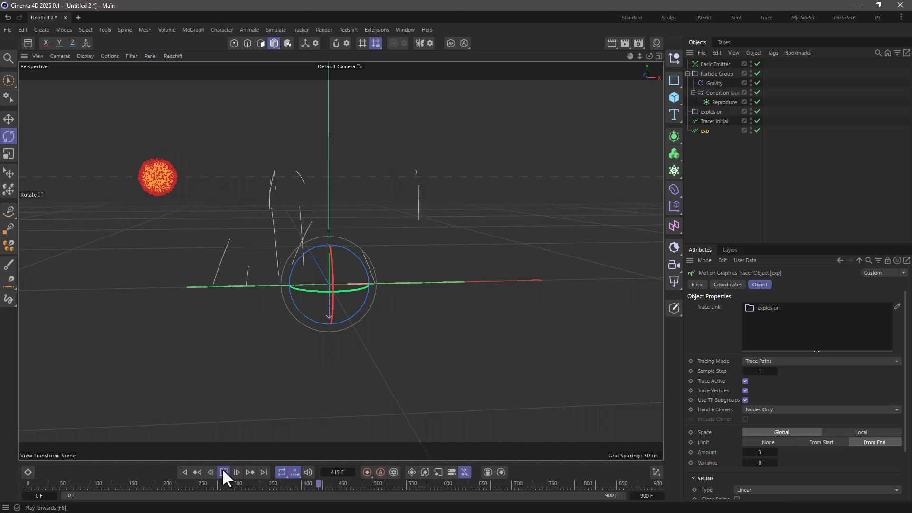
click(223, 471)
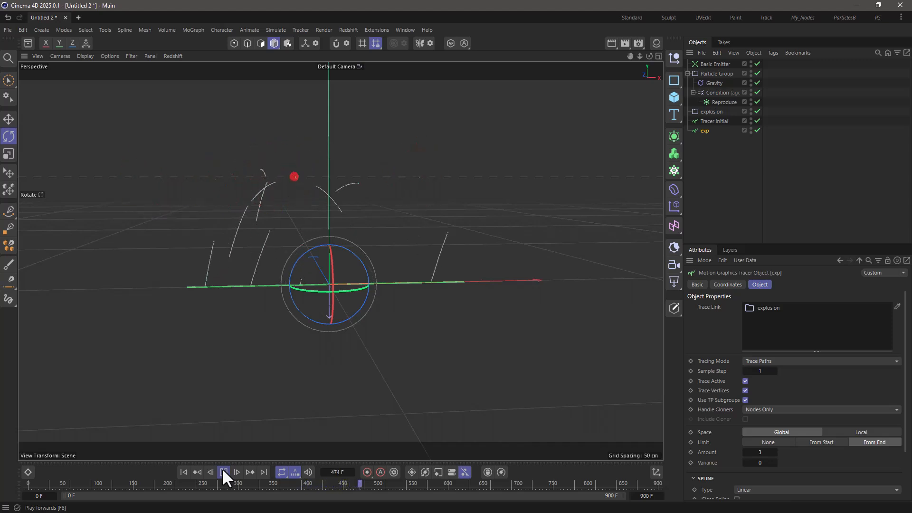
click(224, 471)
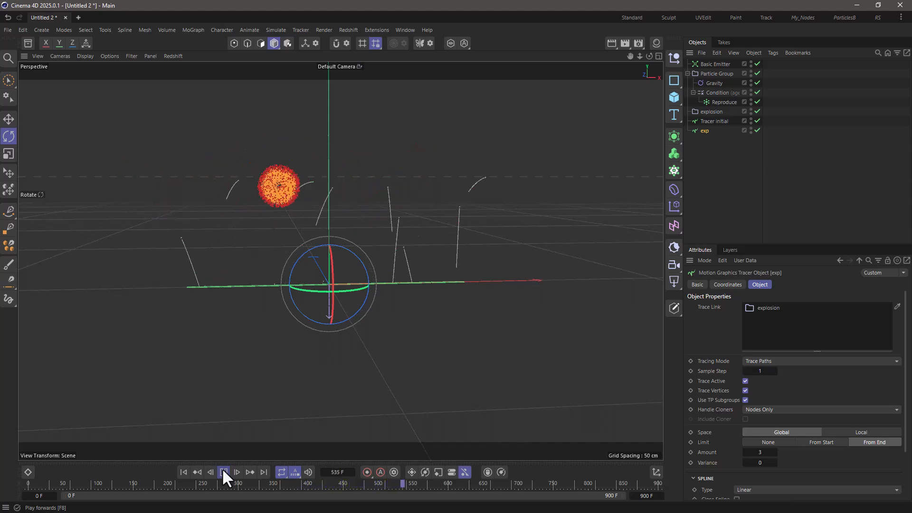